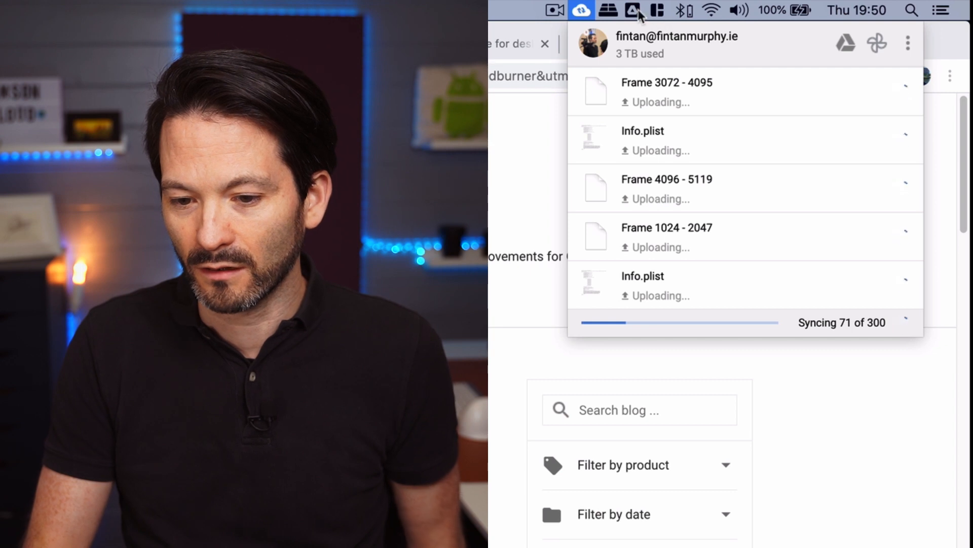
# Dismiss the Backup and Sync upload activity popup from the macOS menu bar
pyautogui.click(892, 9)
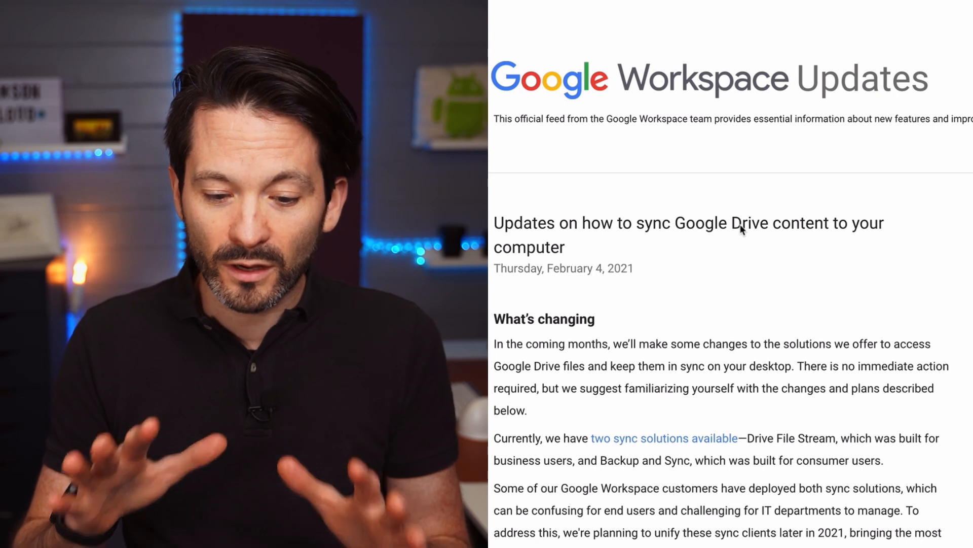
pyautogui.moveTo(692, 259)
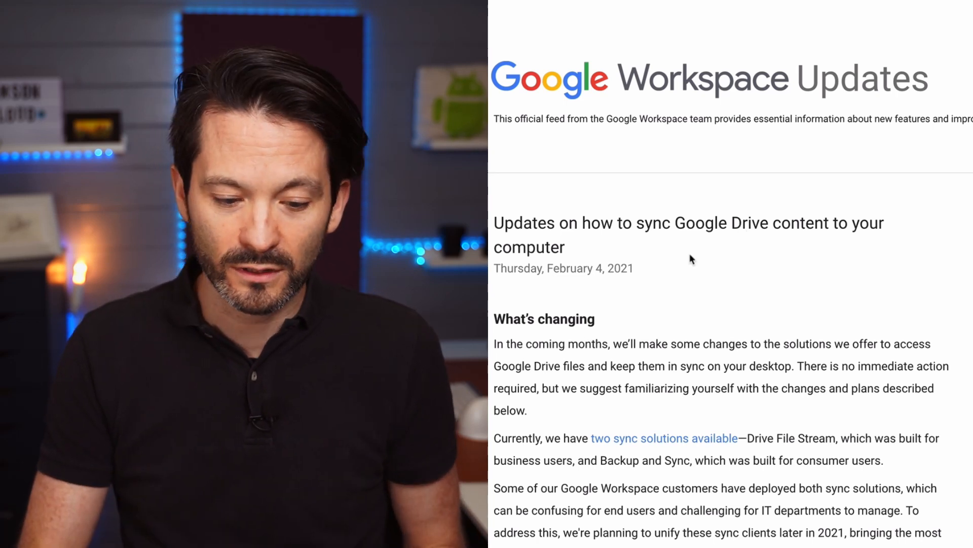
# Read through the sync client unification post down to the beta preview link
pyautogui.scroll(-3)
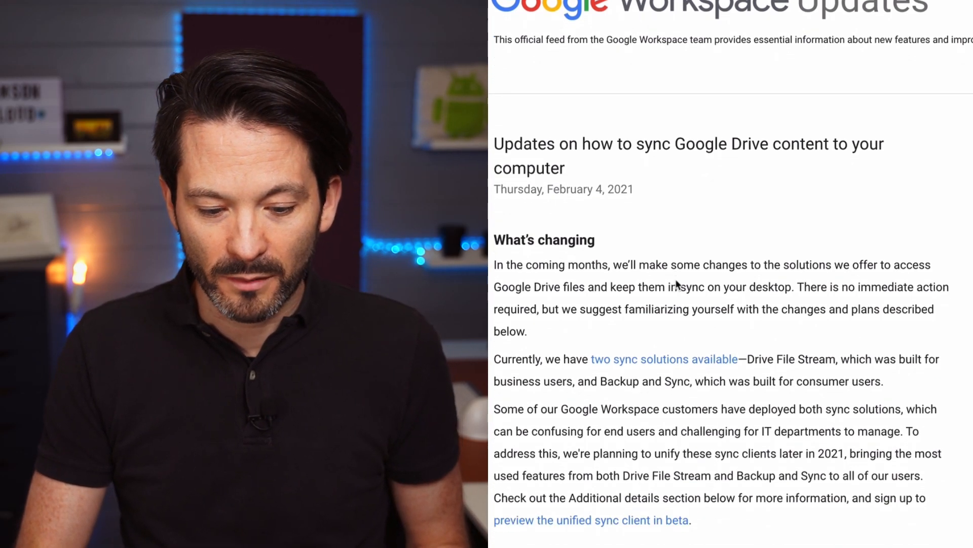
pyautogui.scroll(-3)
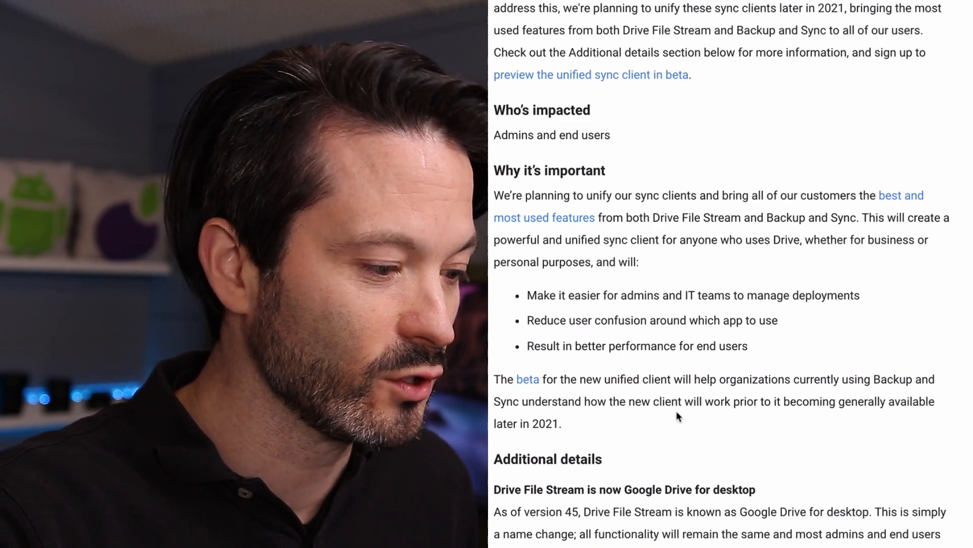
pyautogui.scroll(3)
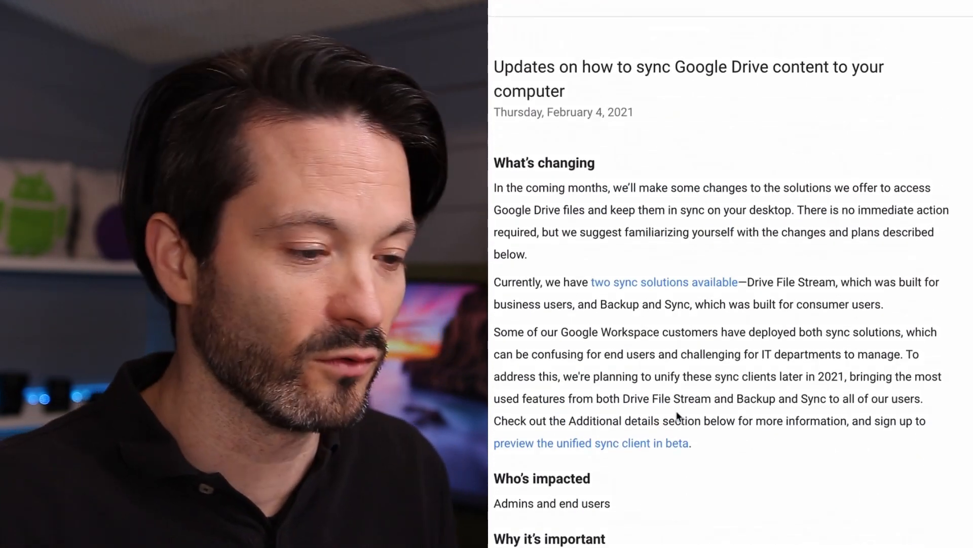
pyautogui.scroll(3)
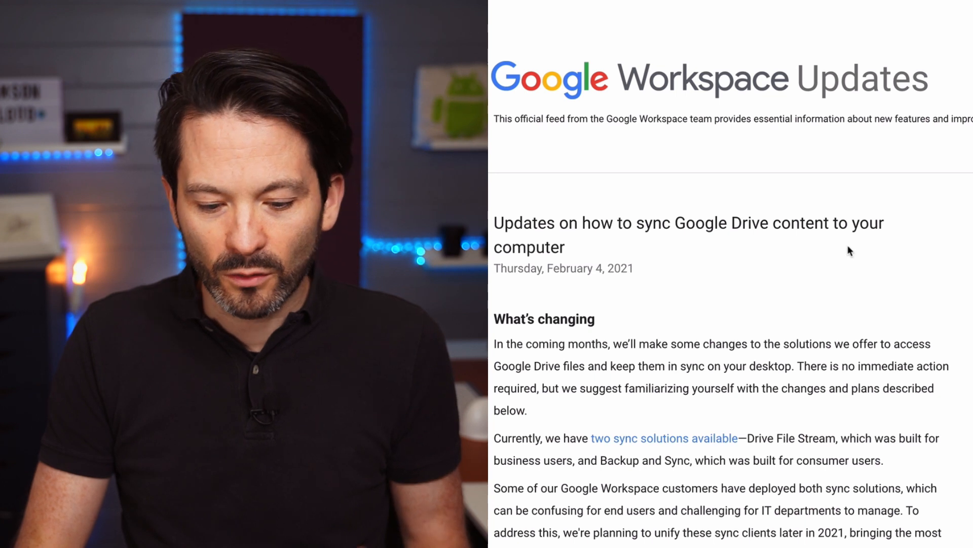
pyautogui.scroll(-3)
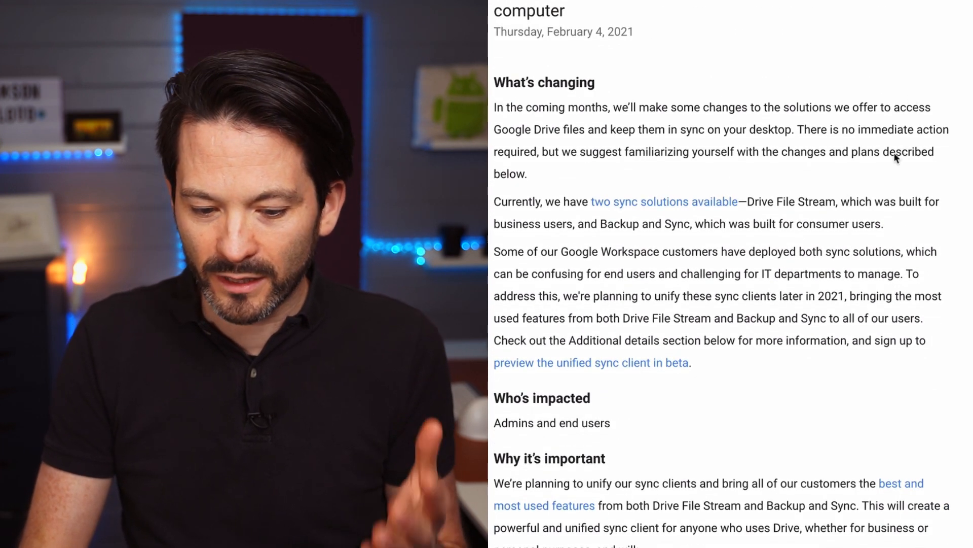
pyautogui.scroll(-3)
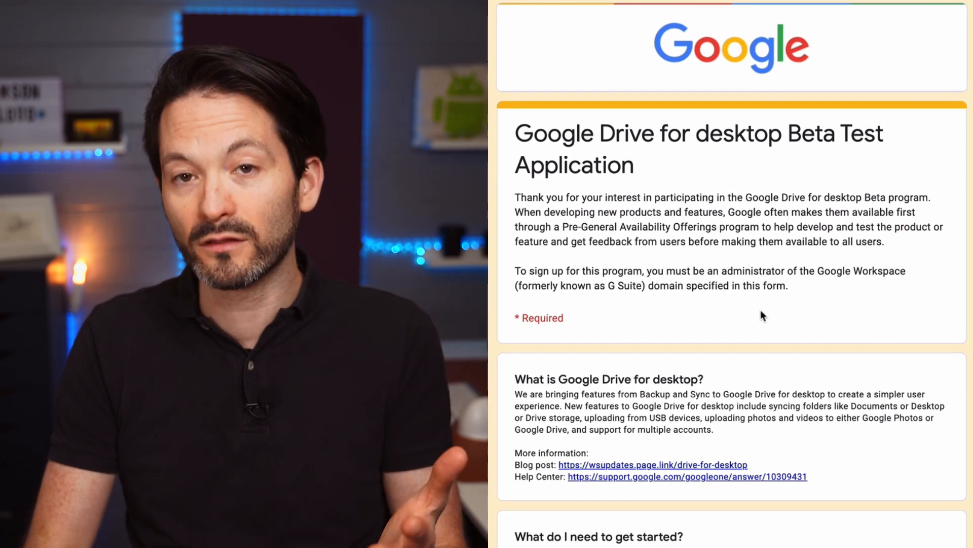
# Look over the Drive for desktop Beta Test Application form down to its Help Center link
pyautogui.scroll(-3)
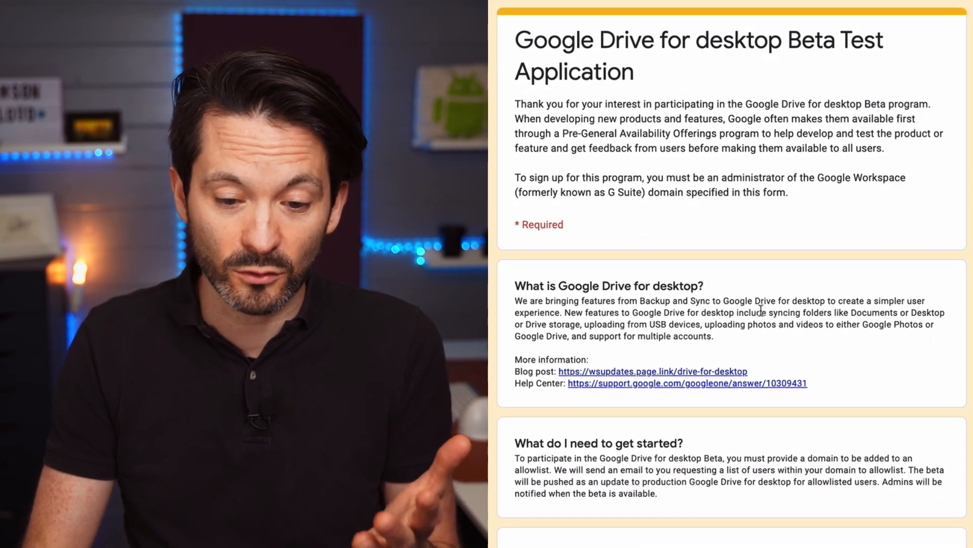
pyautogui.scroll(-3)
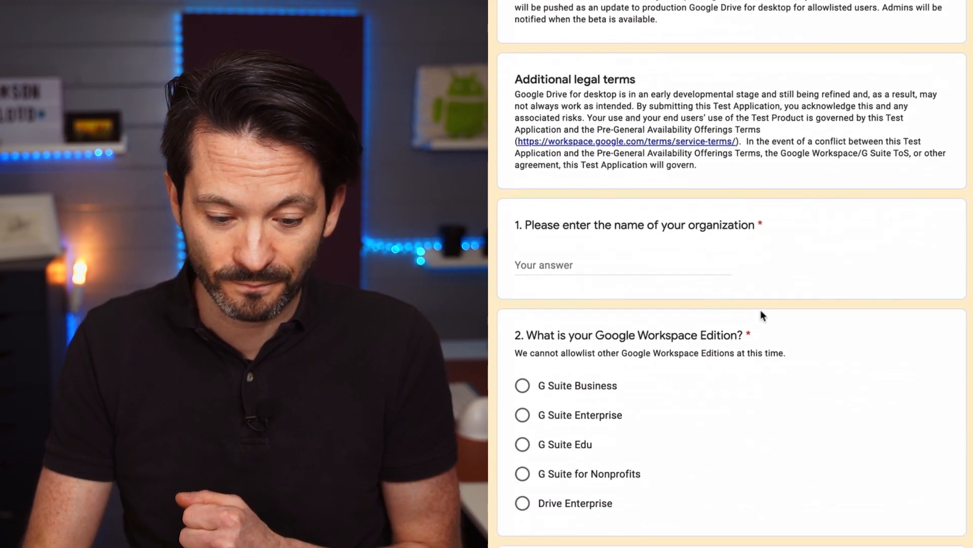
pyautogui.scroll(3)
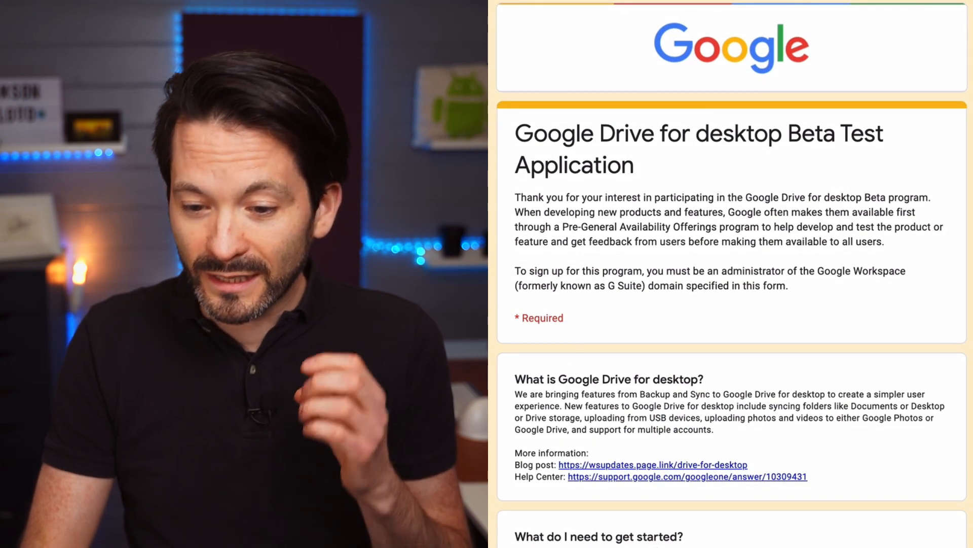
pyautogui.scroll(-3)
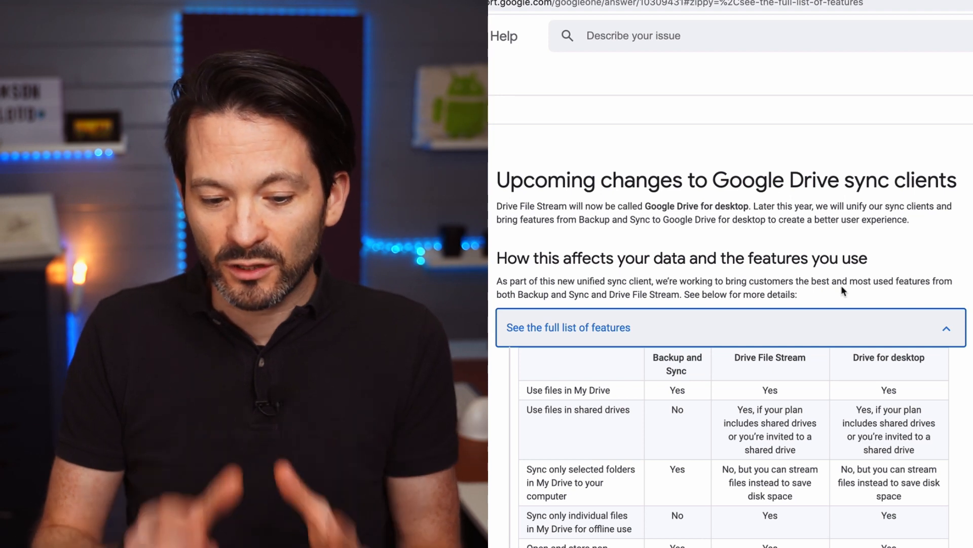
# Read the feature comparison table to its end, then show Drive for desktop's synced files panel
pyautogui.scroll(-3)
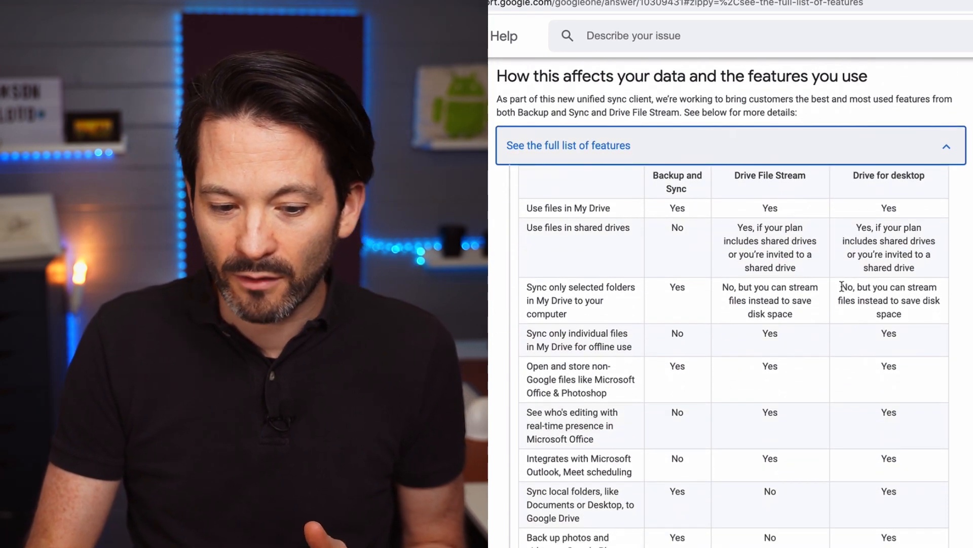
pyautogui.scroll(-3)
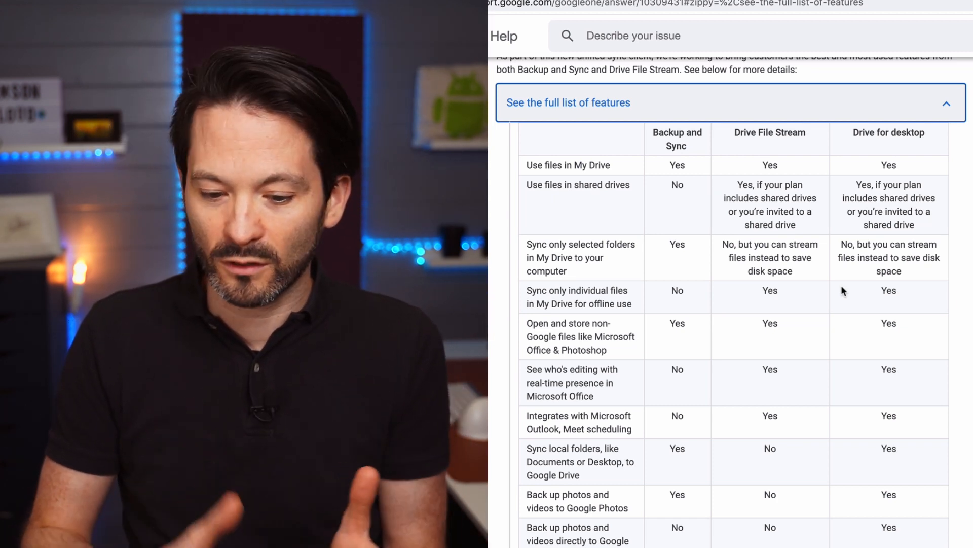
pyautogui.scroll(-3)
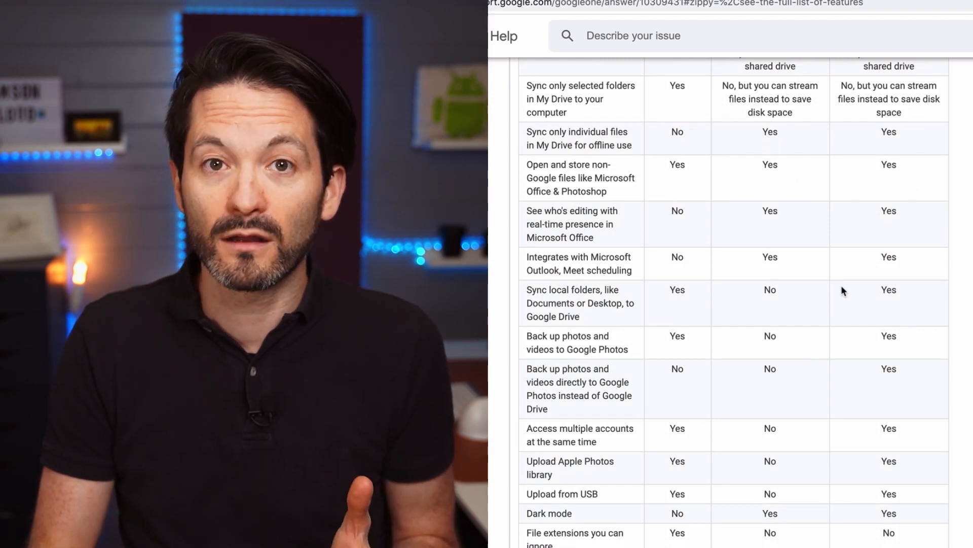
pyautogui.scroll(-3)
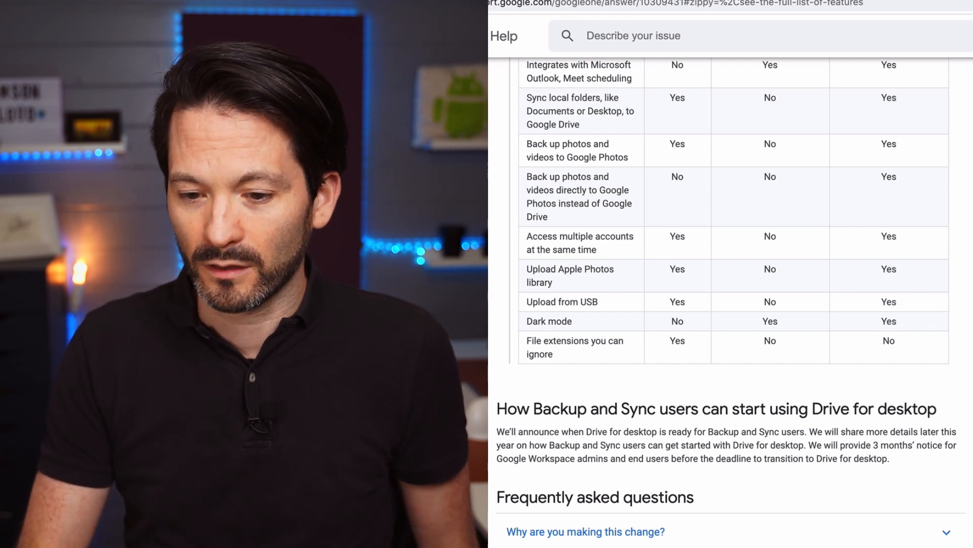
pyautogui.click(850, 9)
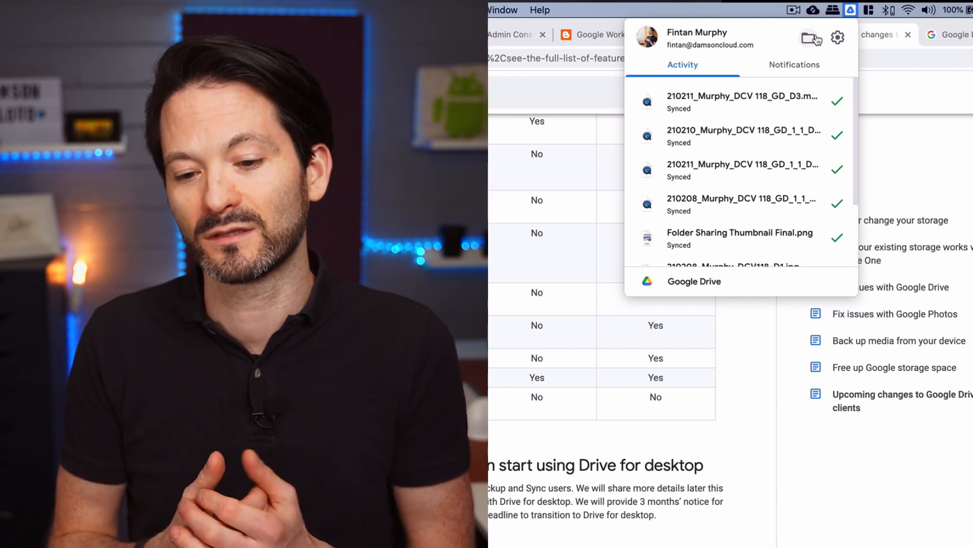
# Close the Drive for desktop activity popup to get back to the Workspace Updates post
pyautogui.click(838, 36)
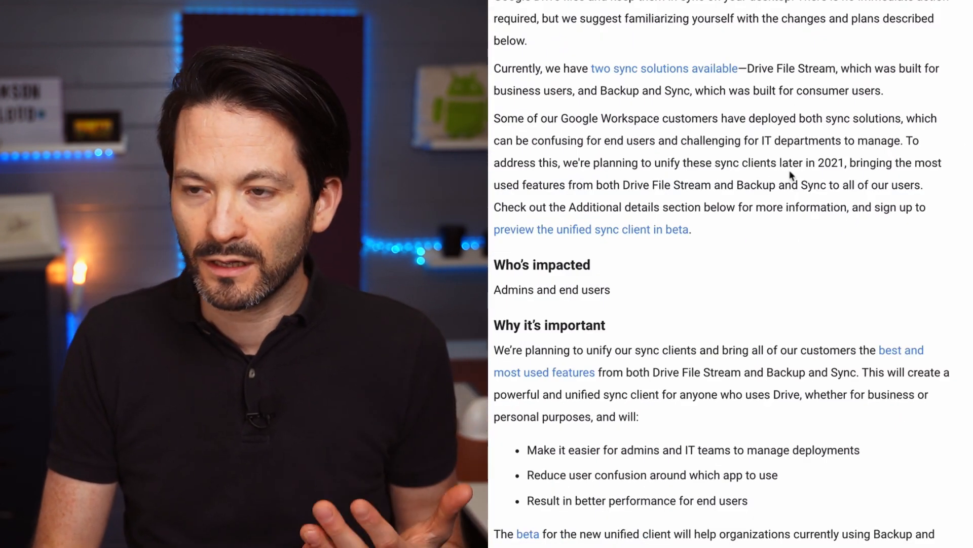
# Scroll back up the blog post before switching to the Help Center sync clients article
pyautogui.scroll(3)
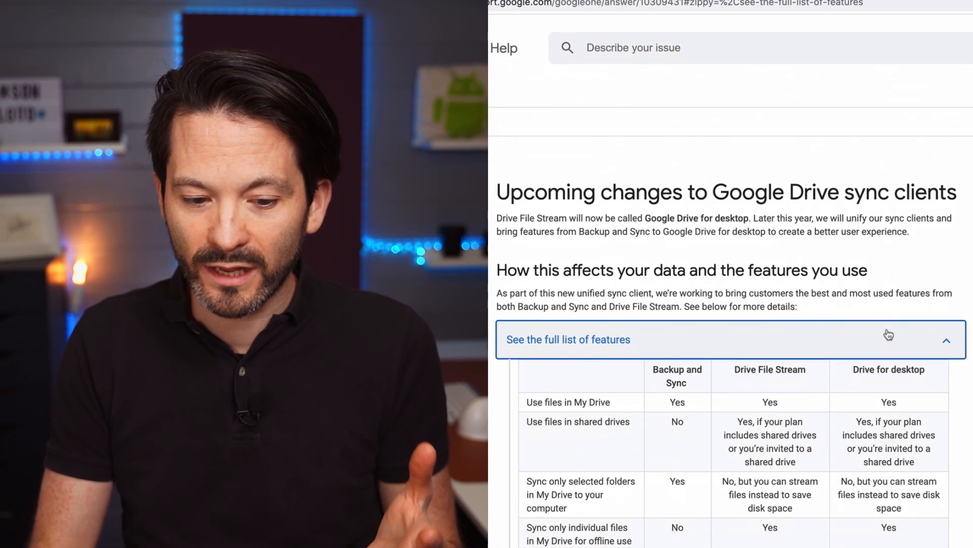
# Collapse the full feature list and expand the first FAQ answers below it
pyautogui.scroll(-3)
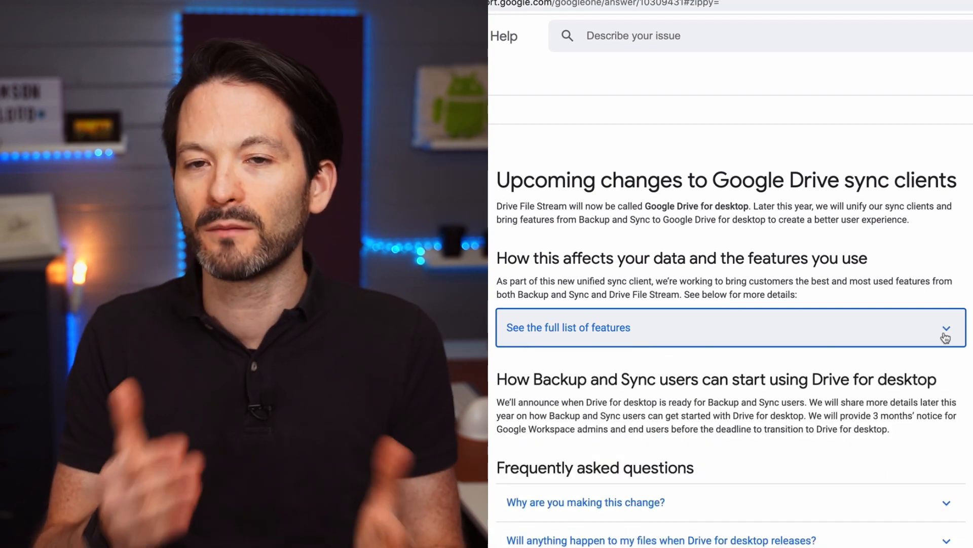
pyautogui.scroll(-3)
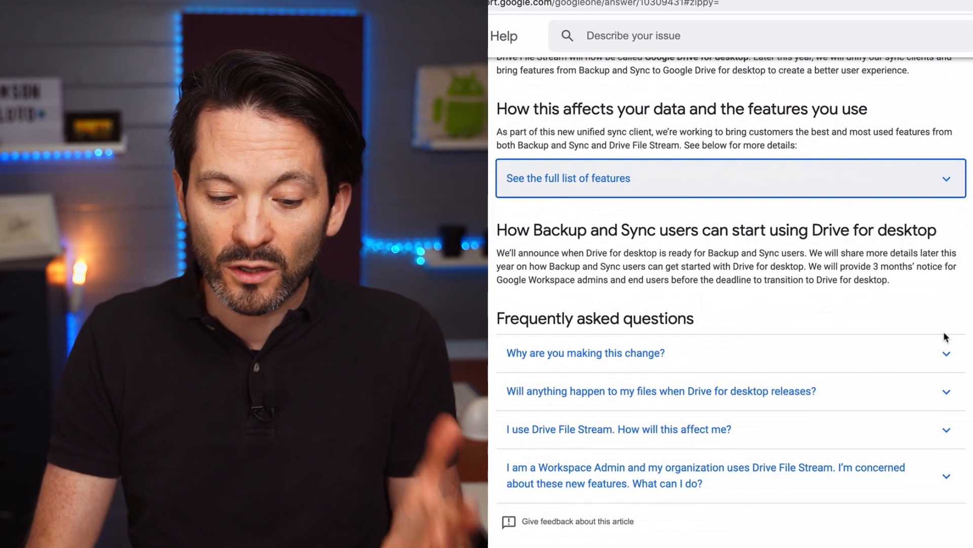
pyautogui.click(662, 392)
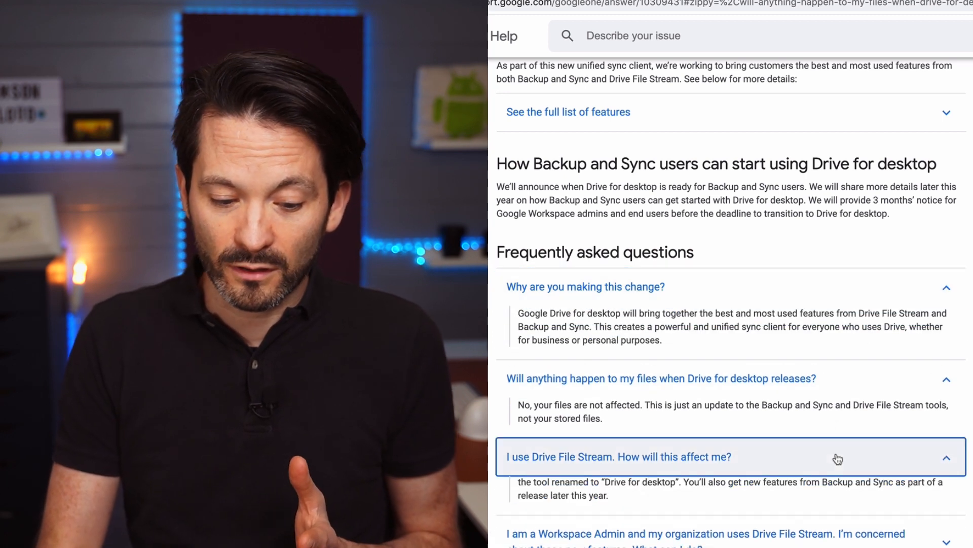
# Expand the Workspace Admin FAQ answer and follow its link to the Drive for desktop release notes
pyautogui.scroll(-3)
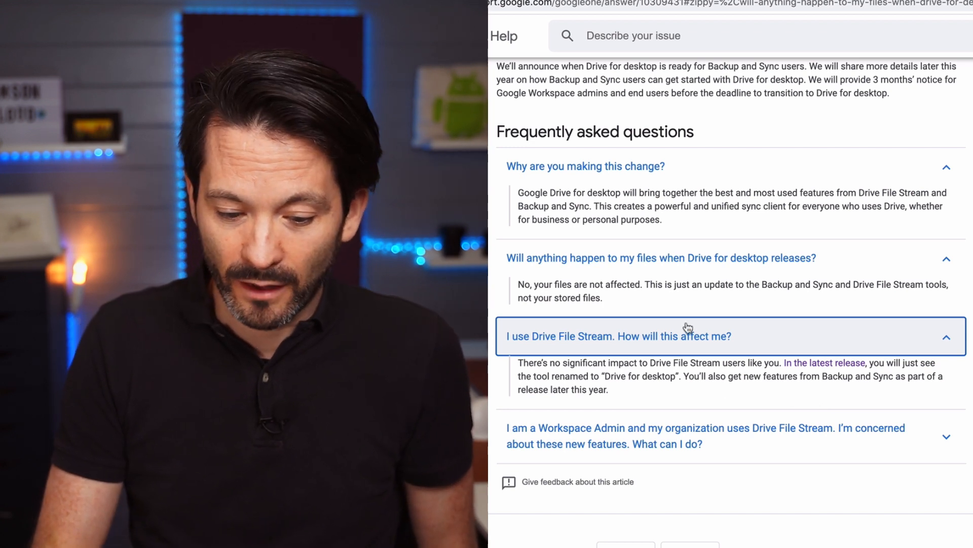
pyautogui.click(693, 436)
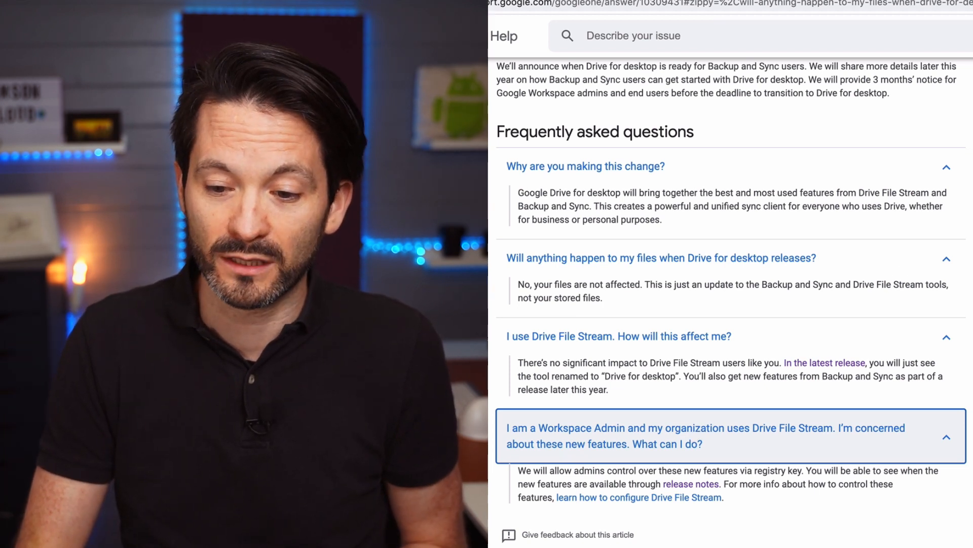
pyautogui.click(685, 482)
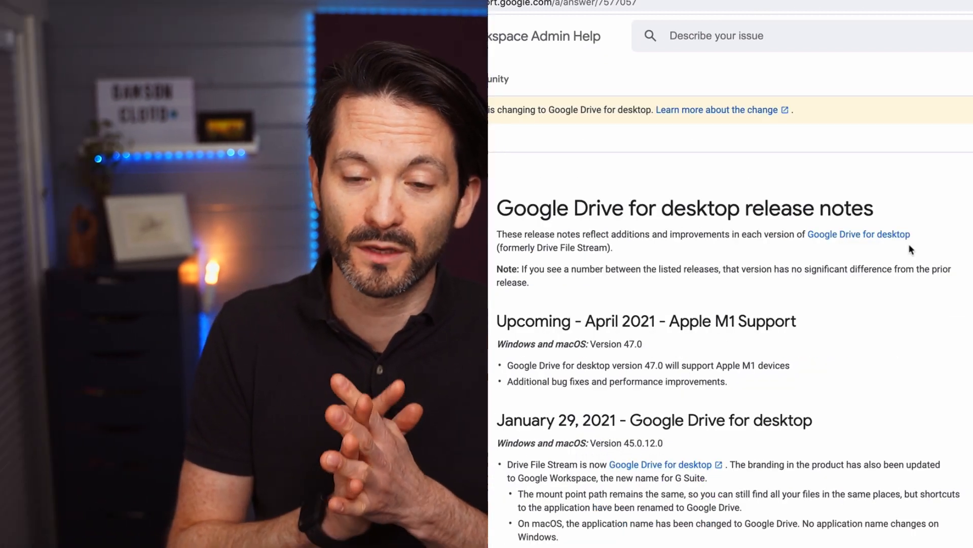